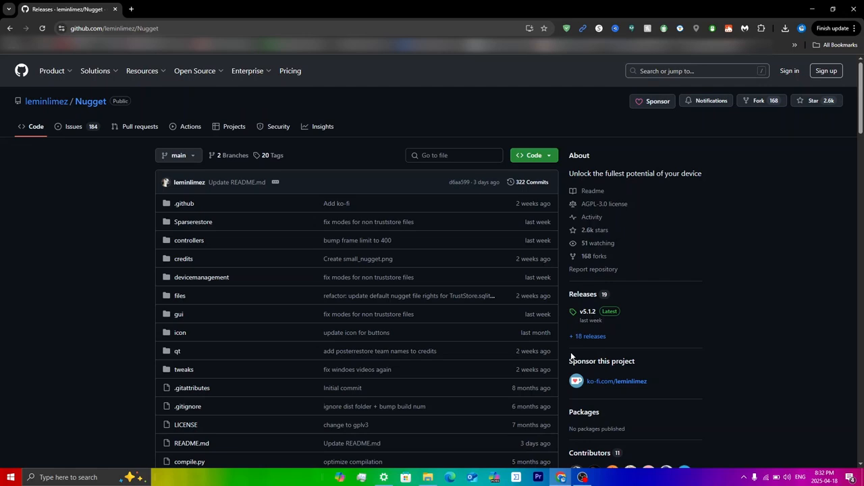
mouse_move(534, 259)
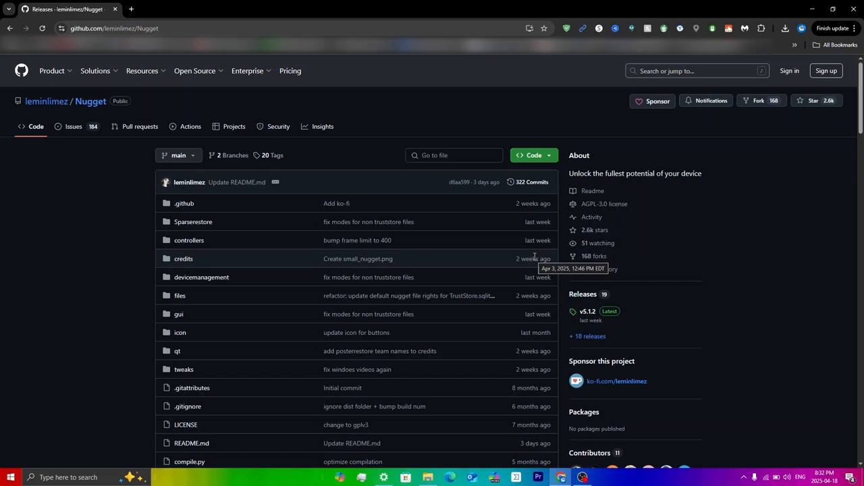
mouse_move(380, 157)
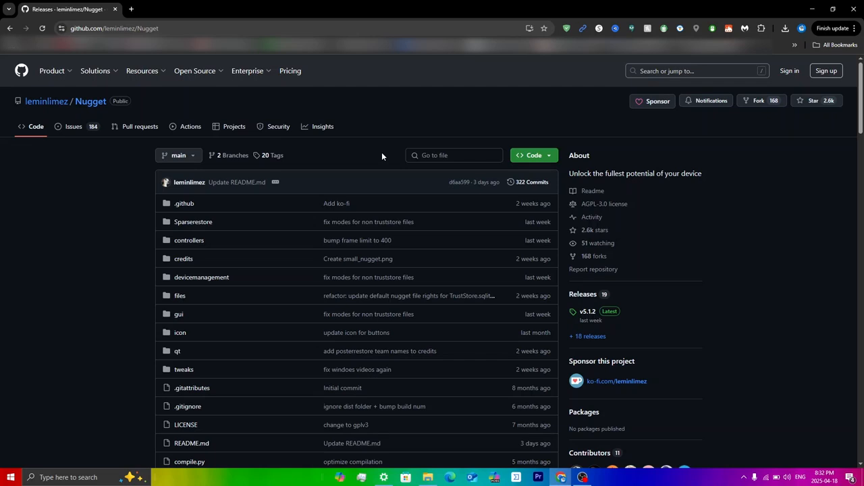
mouse_move(582, 295)
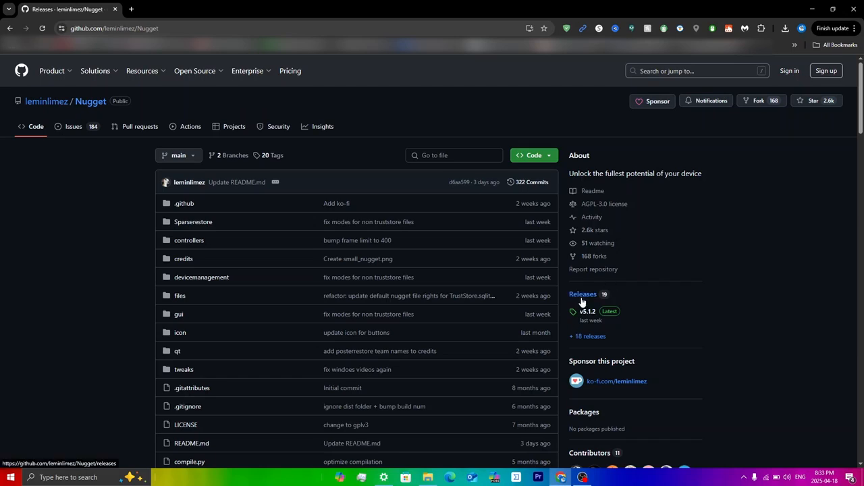
Show the Nugget releases and scroll to the v5.1.2 Assets list
left_click(582, 295)
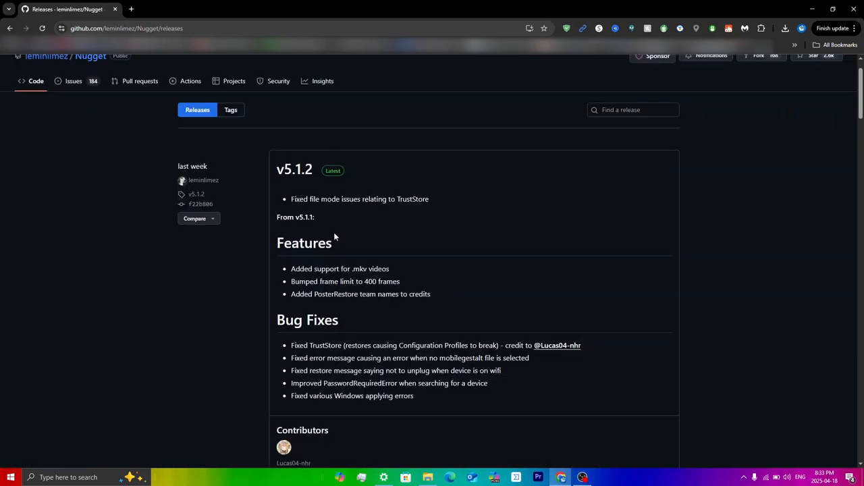
scroll("down", 3)
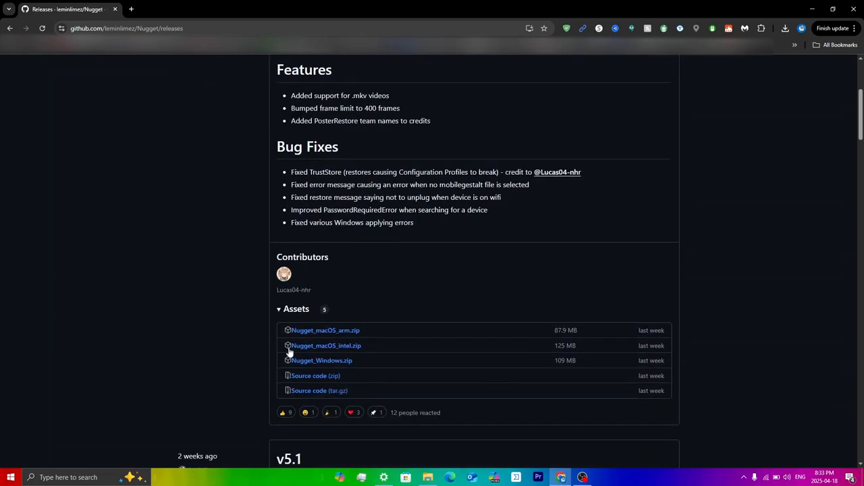
mouse_move(344, 397)
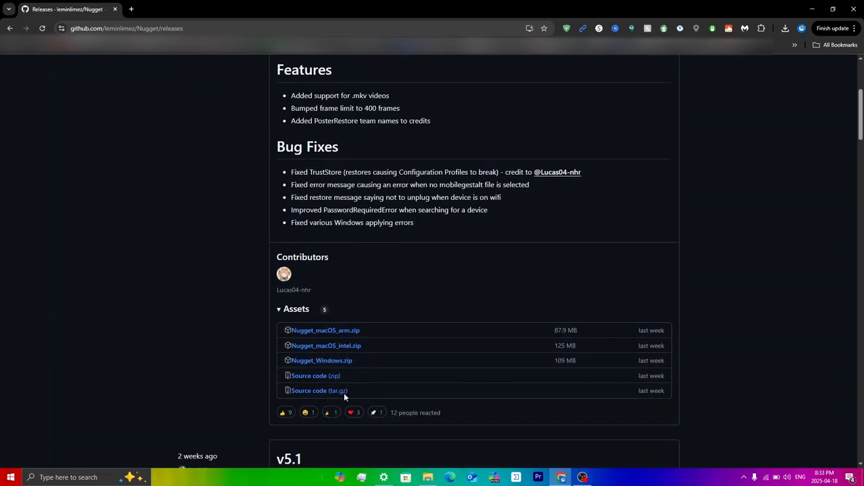
mouse_move(322, 359)
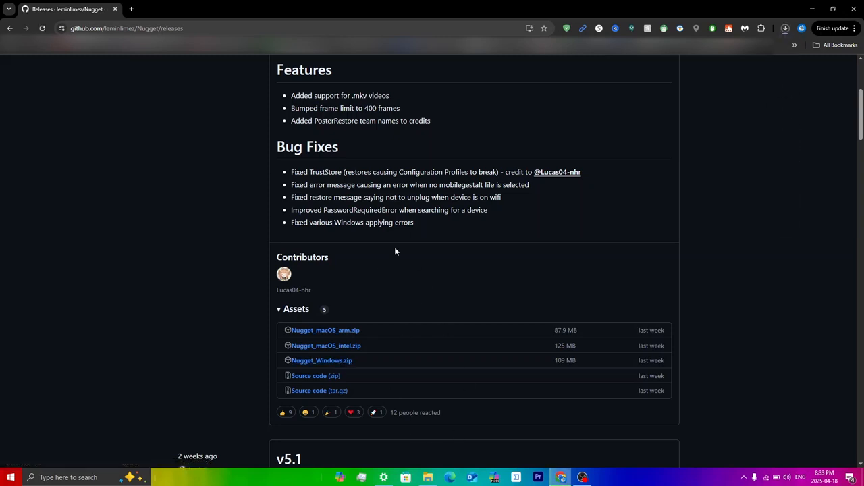
mouse_move(362, 270)
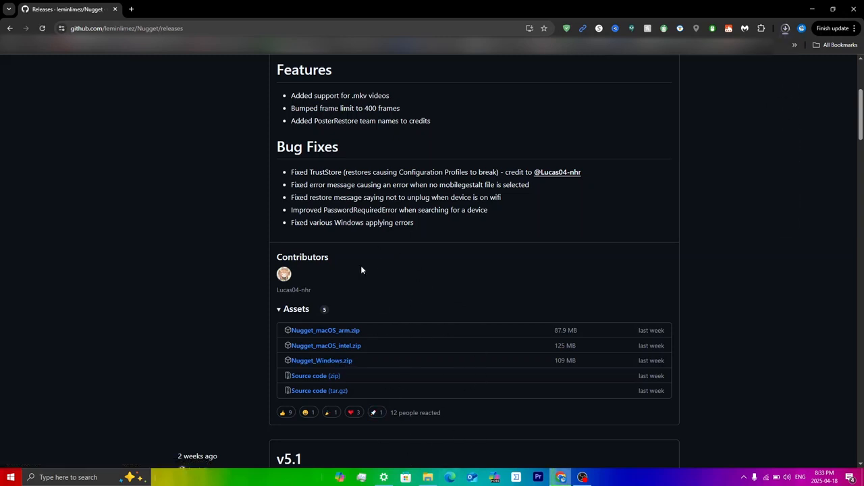
mouse_move(325, 346)
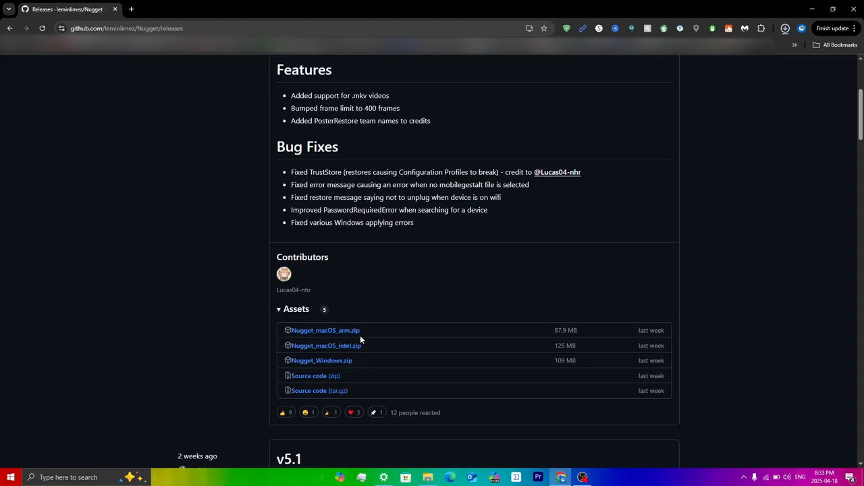
Download Nugget_Windows.zip from the v5.1.2 release
left_click(785, 29)
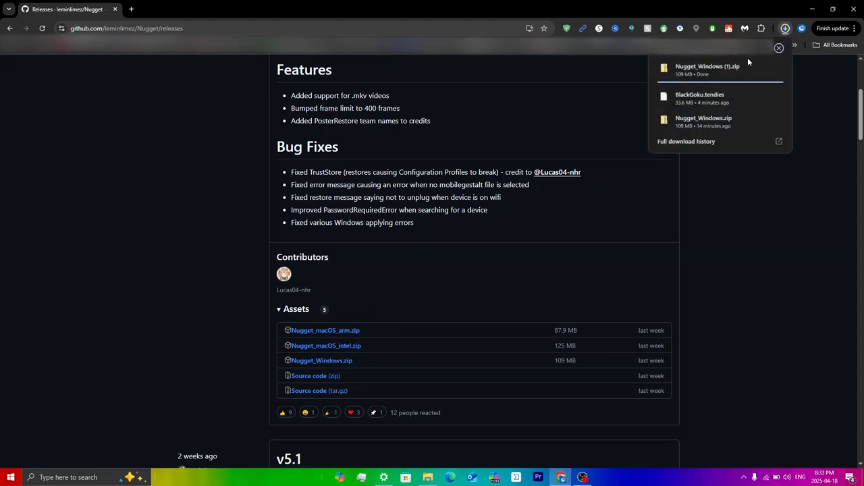
mouse_move(719, 82)
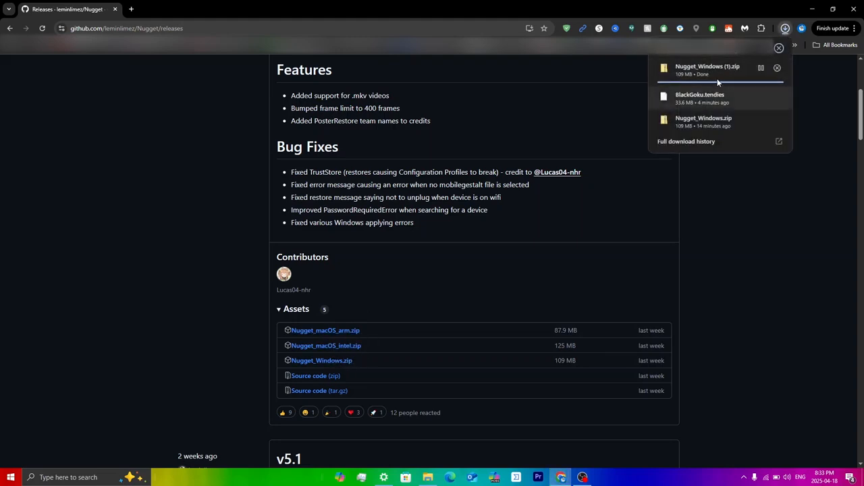
mouse_move(718, 73)
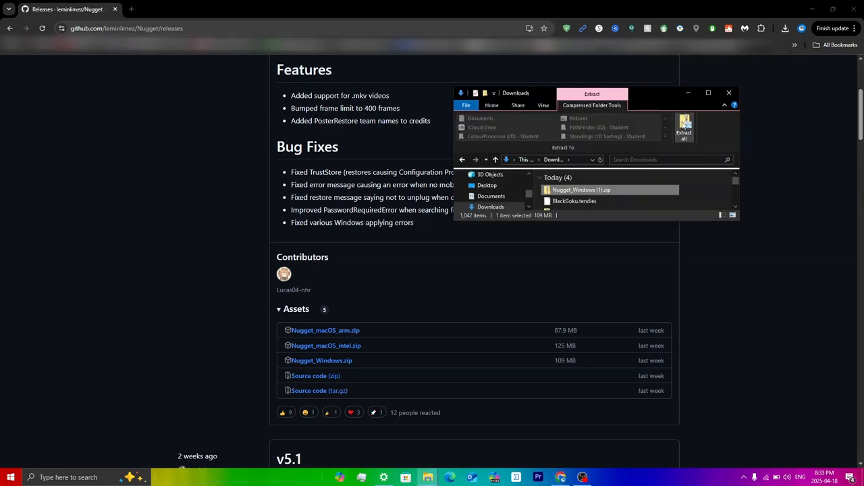
Extract the Nugget zip and launch Nugget.exe from the extracted folder
left_click(684, 126)
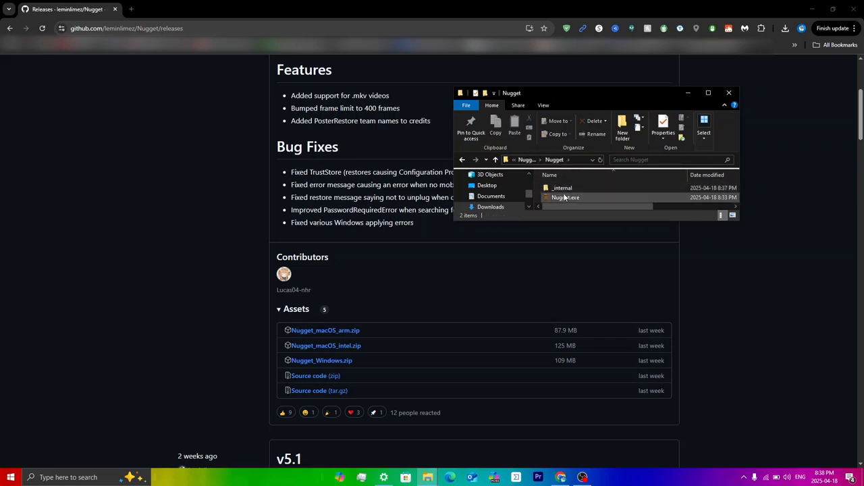
left_click(566, 197)
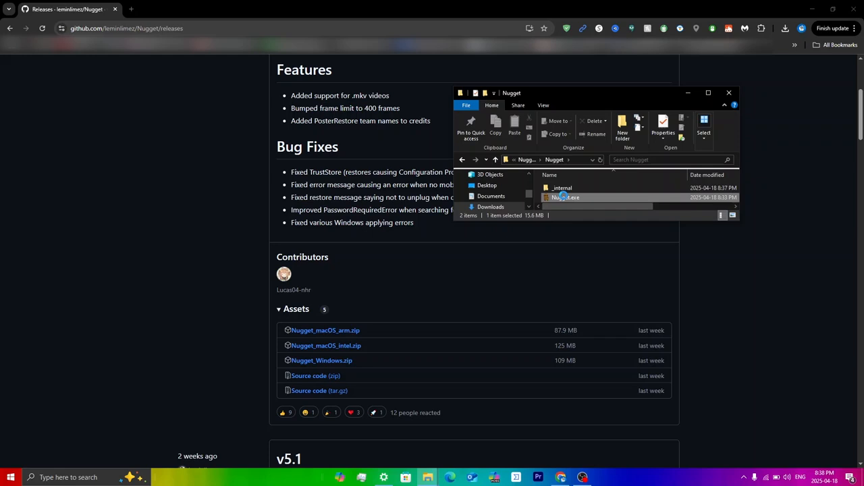
double_click(565, 197)
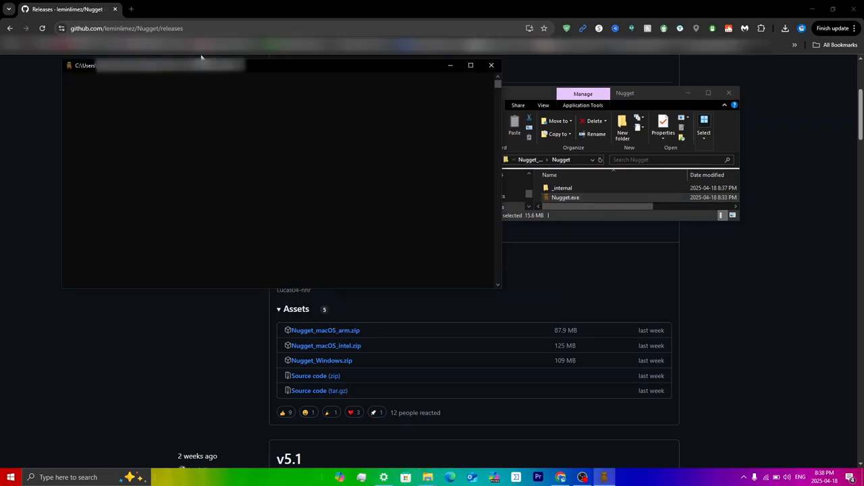
mouse_move(377, 165)
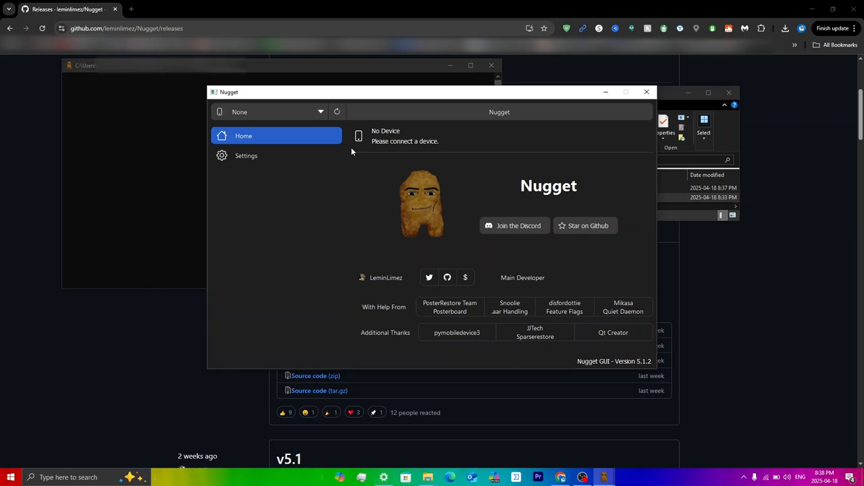
mouse_move(418, 16)
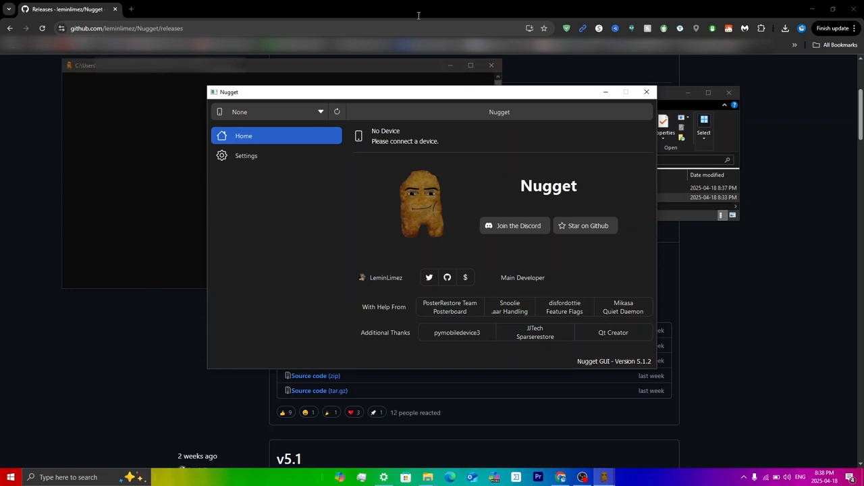
mouse_move(431, 89)
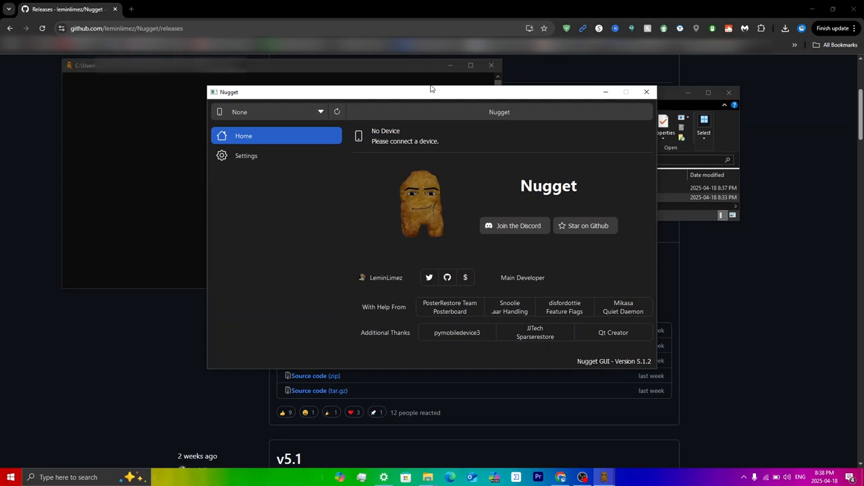
mouse_move(381, 168)
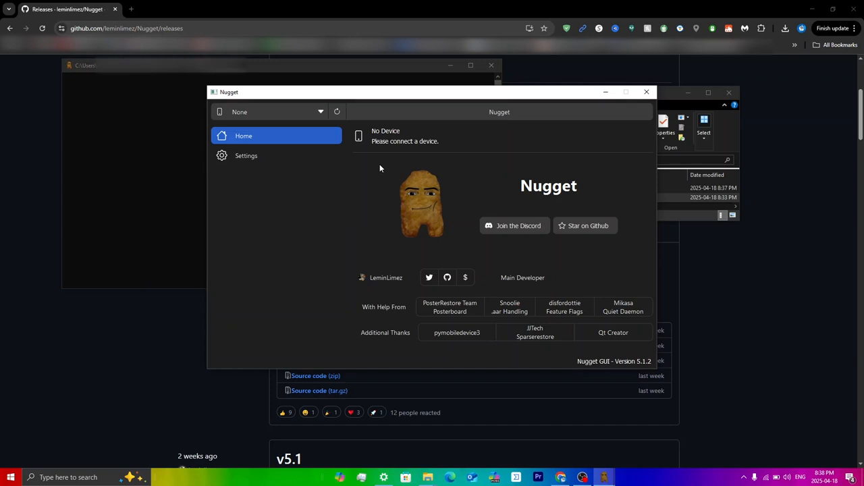
mouse_move(383, 139)
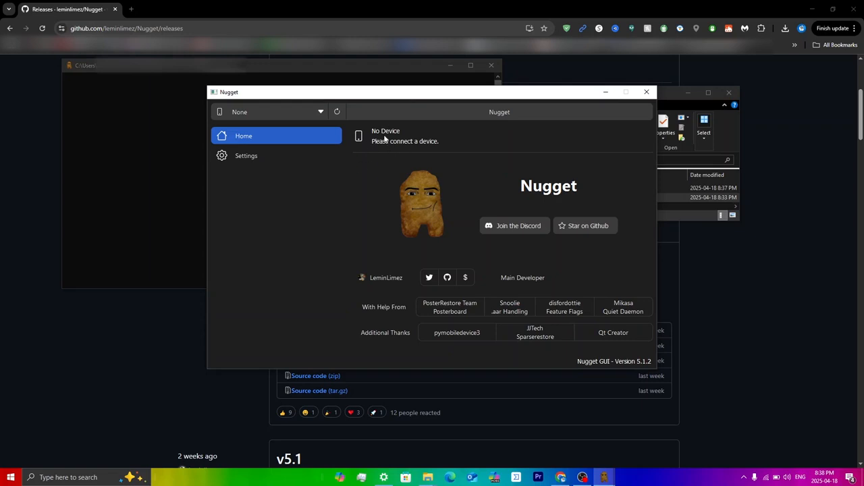
mouse_move(405, 138)
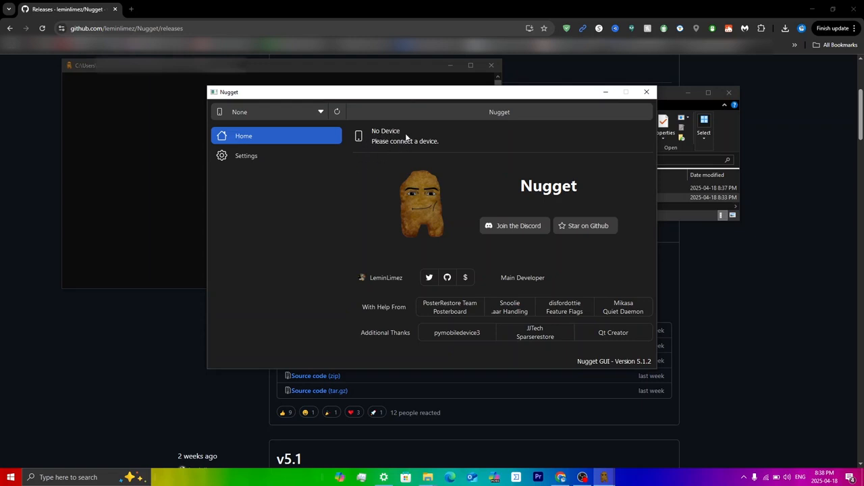
mouse_move(435, 133)
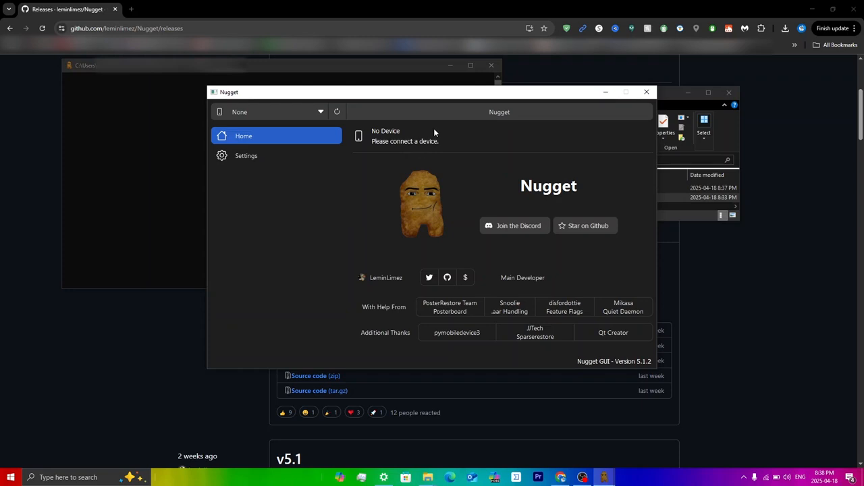
mouse_move(349, 108)
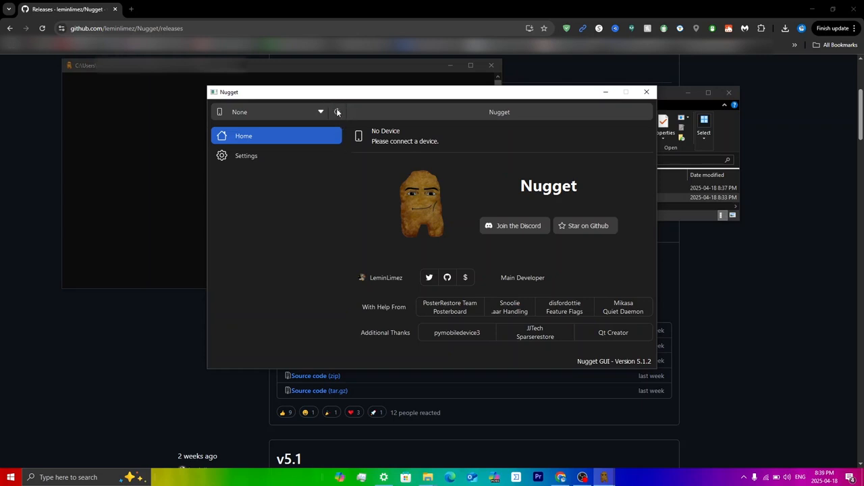
Refresh the device list so Nugget detects the connected iPhone on iOS 18.2
left_click(337, 110)
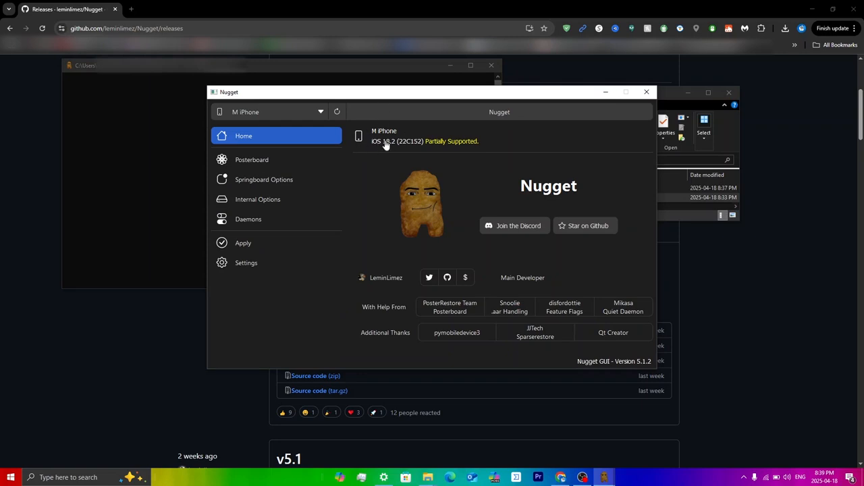
mouse_move(438, 155)
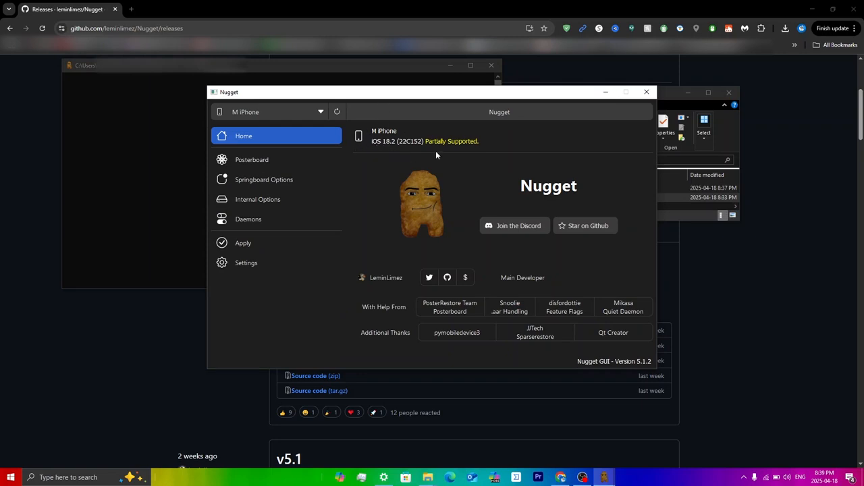
mouse_move(468, 157)
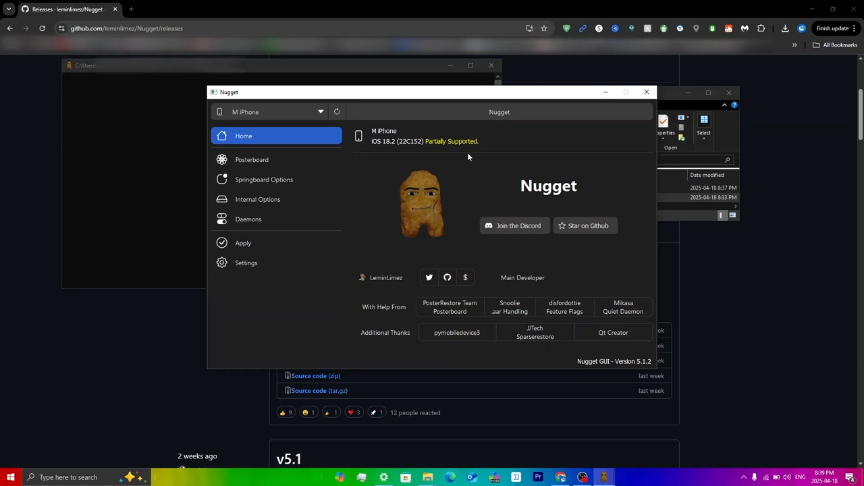
mouse_move(249, 211)
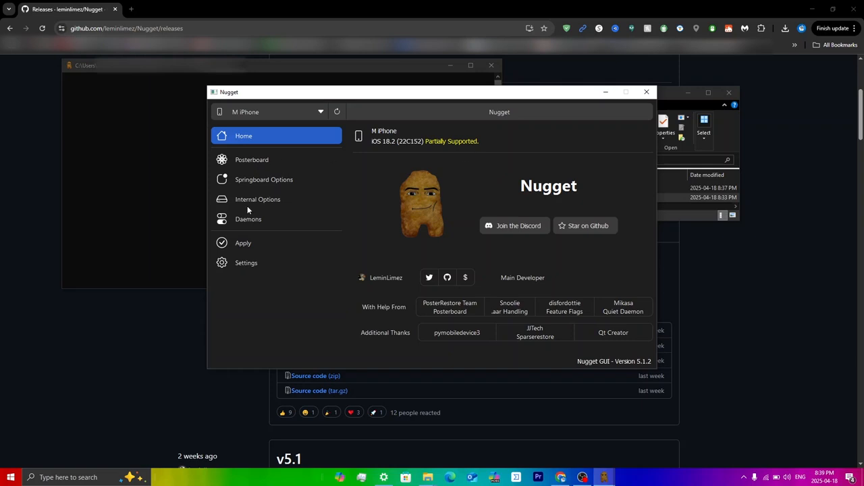
mouse_move(258, 199)
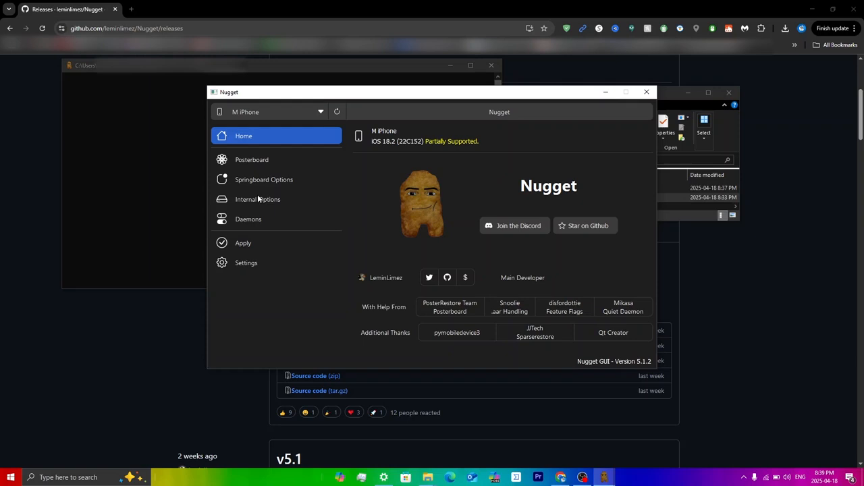
mouse_move(461, 151)
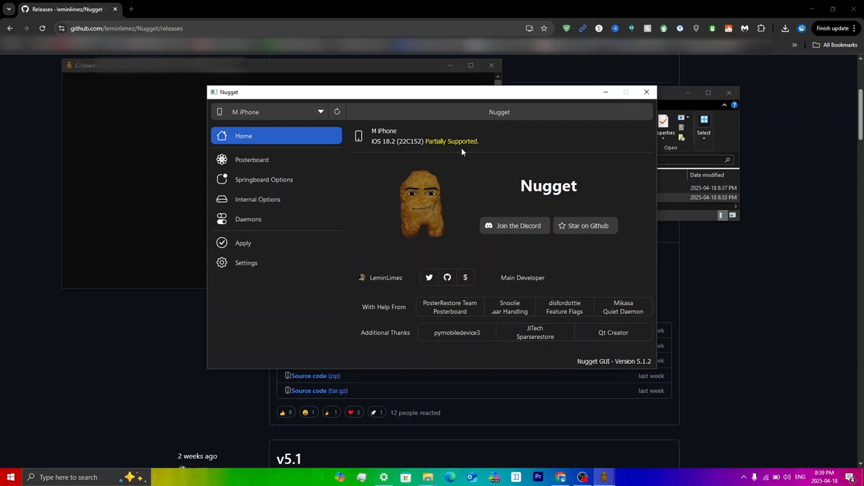
mouse_move(435, 253)
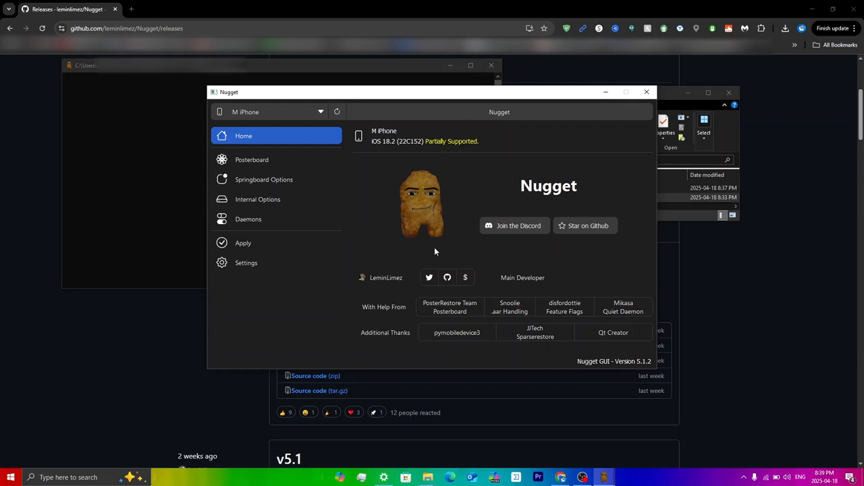
mouse_move(274, 167)
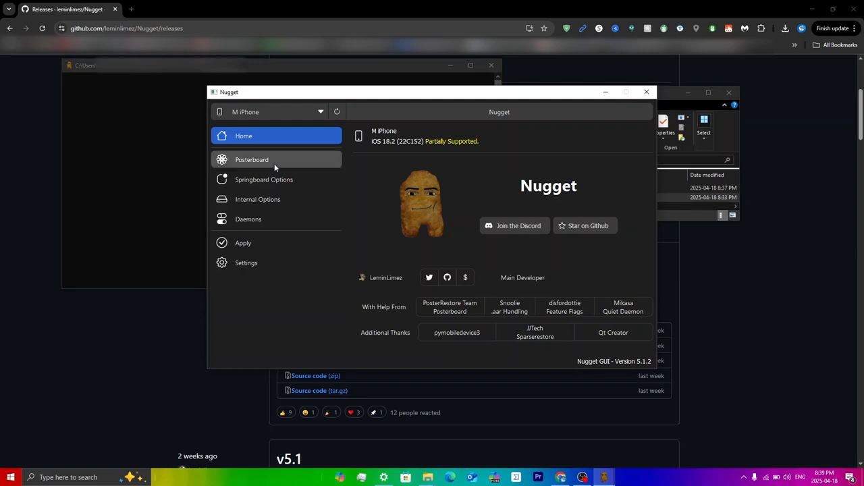
Switch from the home overview to the Posterboard wallpaper section
left_click(251, 159)
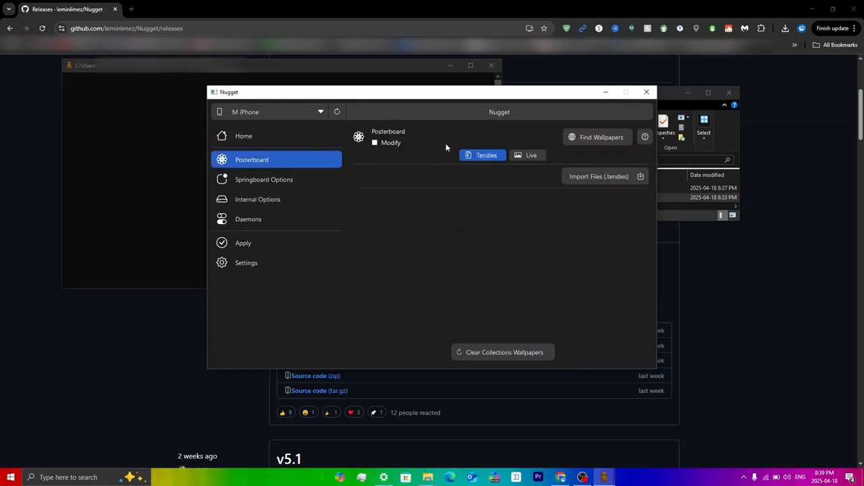
mouse_move(516, 221)
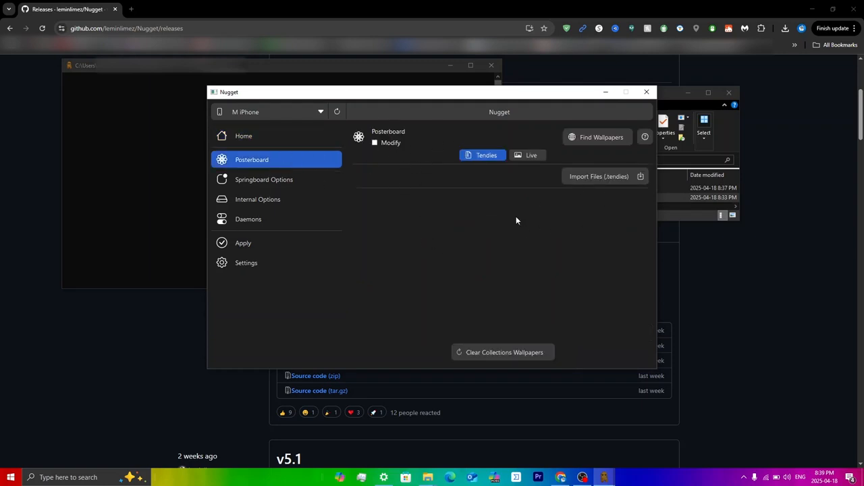
mouse_move(381, 150)
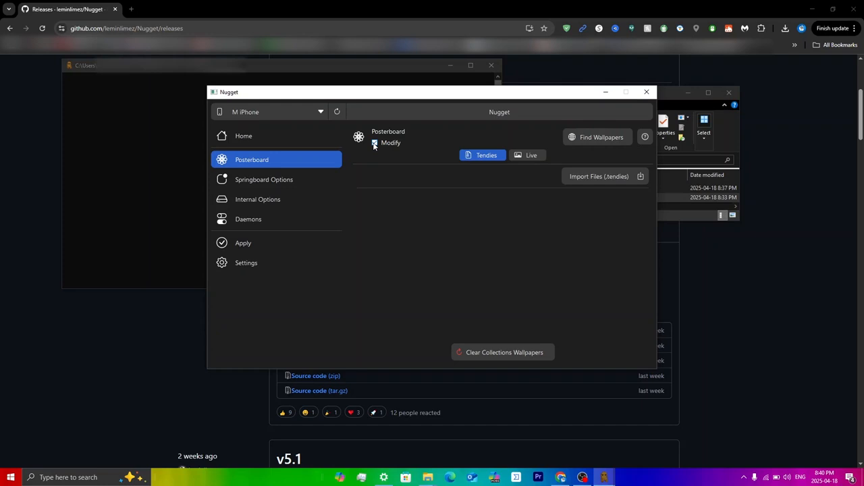
Enable the Modify checkbox so Posterboard wallpapers can be changed
left_click(376, 143)
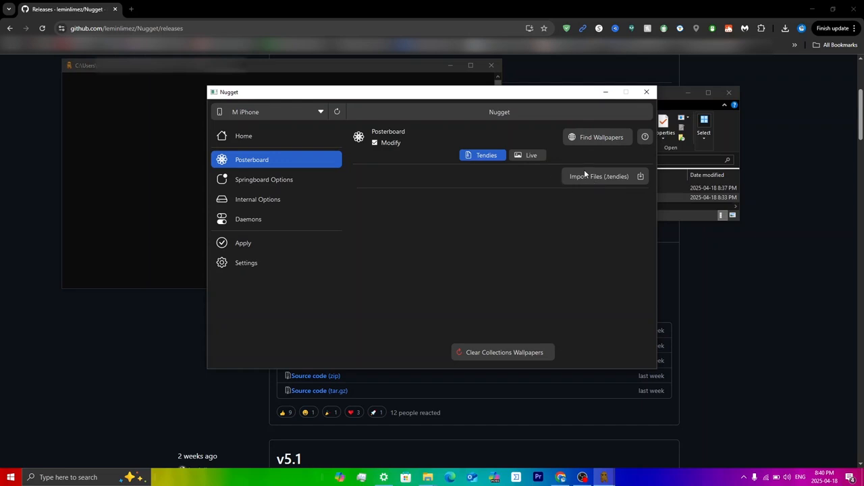
mouse_move(599, 175)
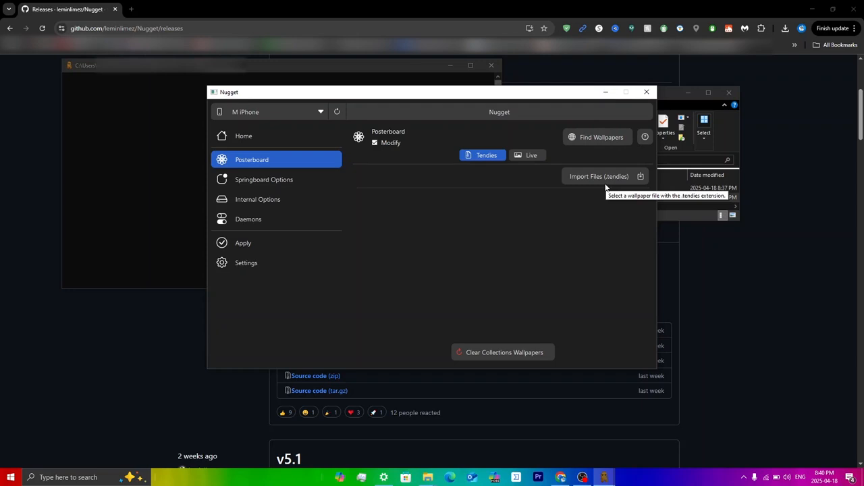
mouse_move(605, 187)
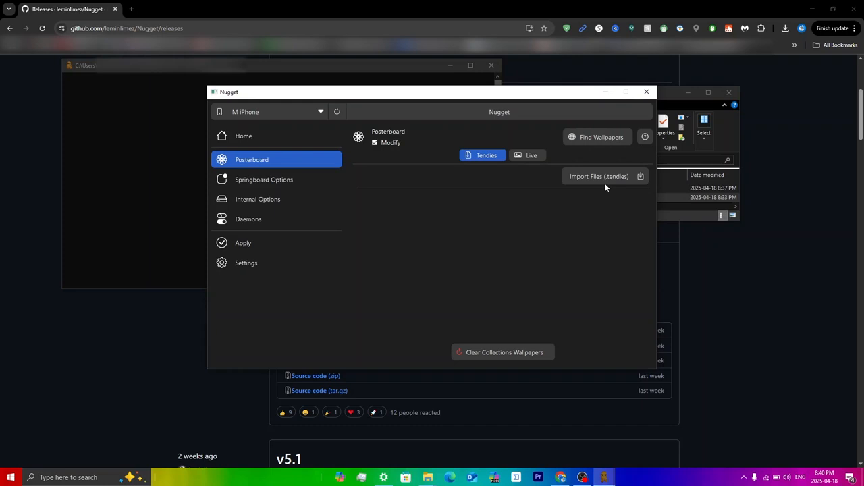
mouse_move(596, 139)
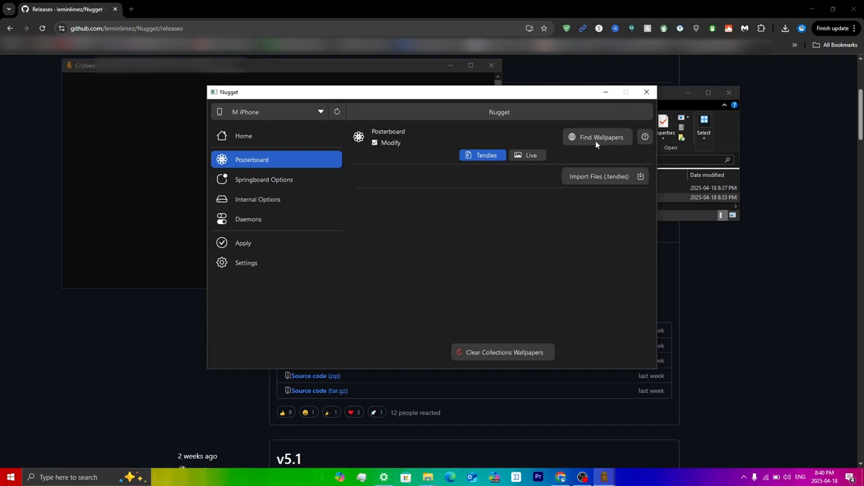
Browse the Custom Wallpapers catalogue down to Black Goku, then return to Nugget
left_click(596, 138)
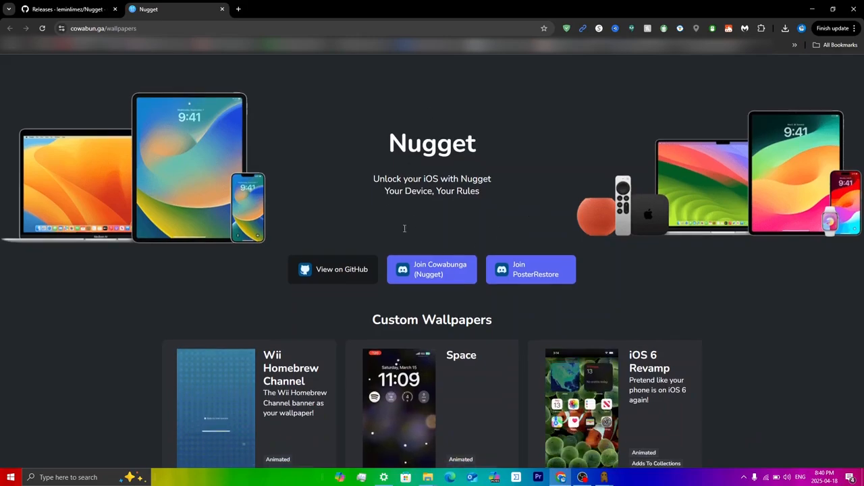
scroll("down", 3)
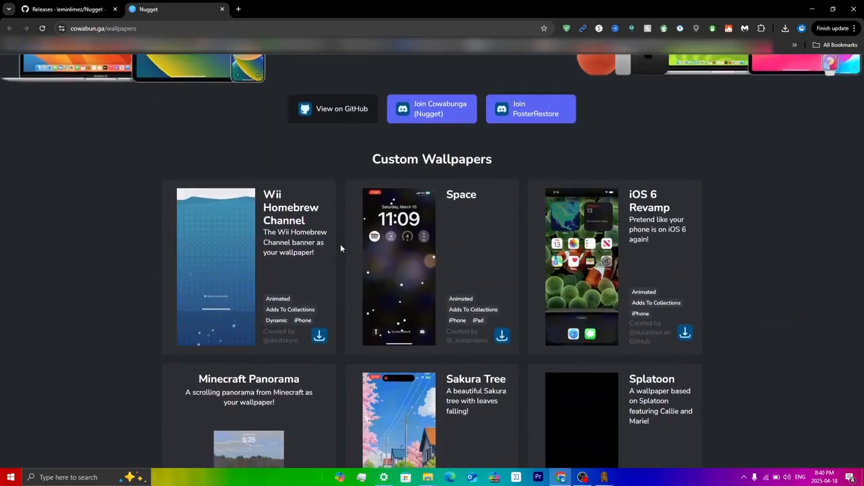
scroll("down", 3)
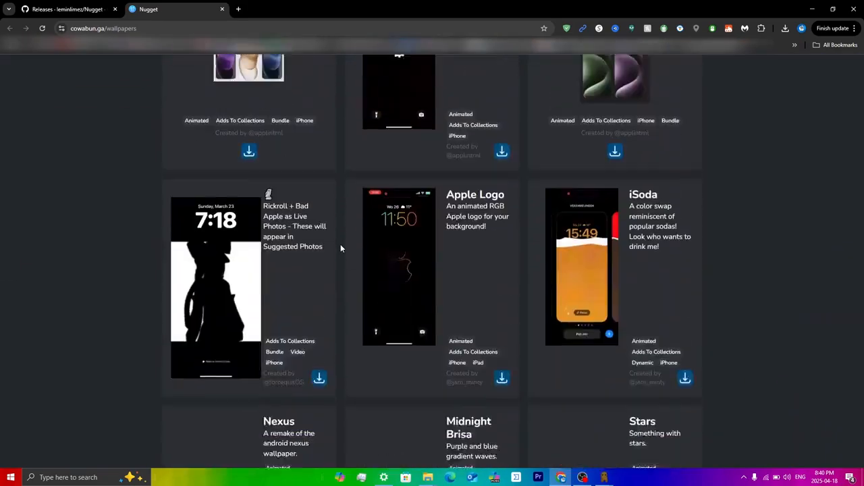
scroll("down", 3)
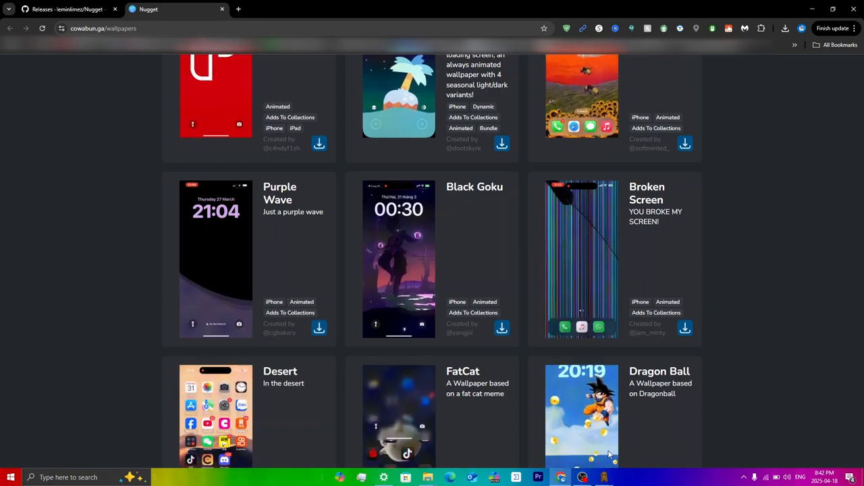
left_click(560, 478)
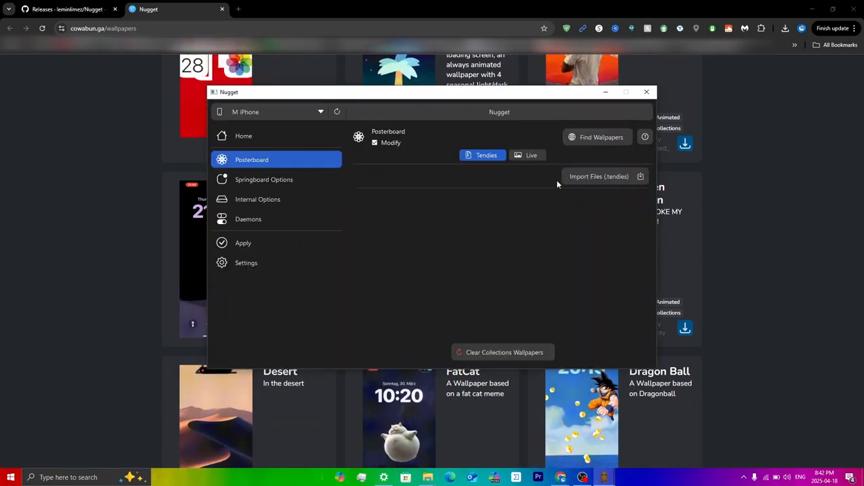
Import BlackGoku (1).tendies from Downloads into Posterboard and go to the Apply page
left_click(598, 175)
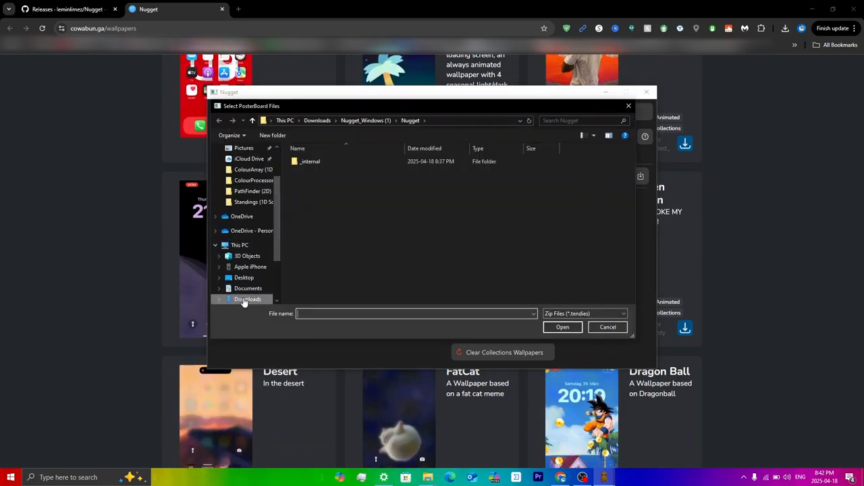
left_click(249, 300)
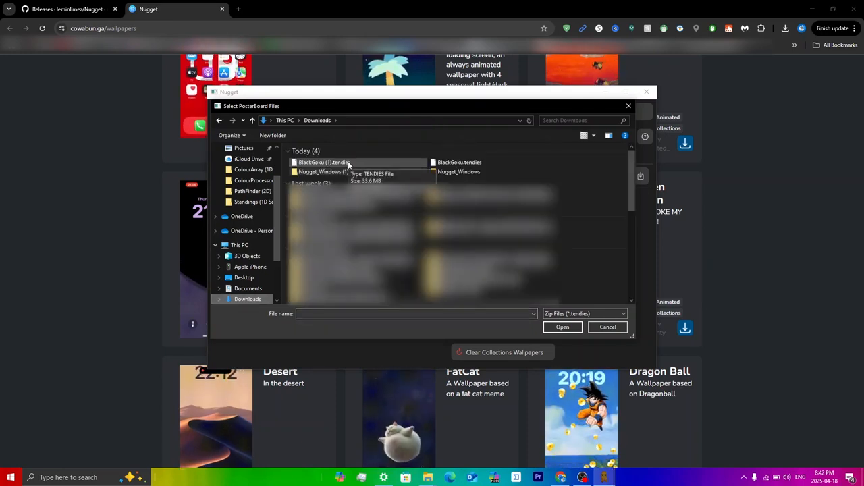
left_click(562, 327)
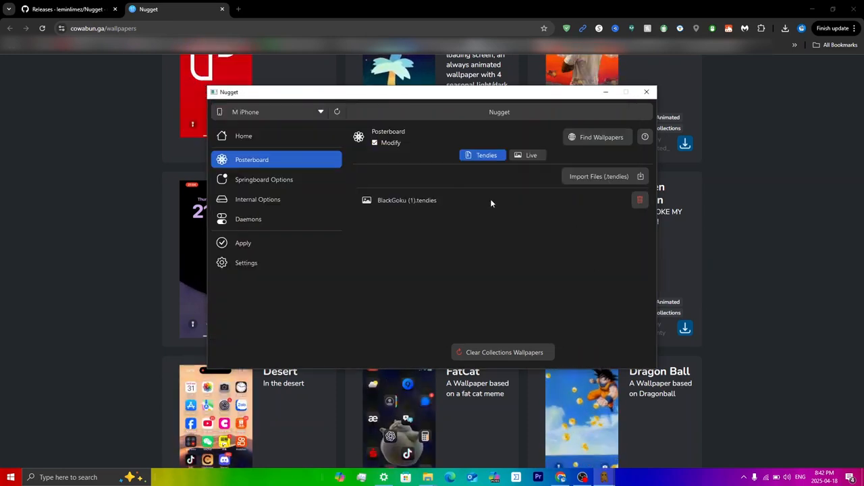
left_click(243, 243)
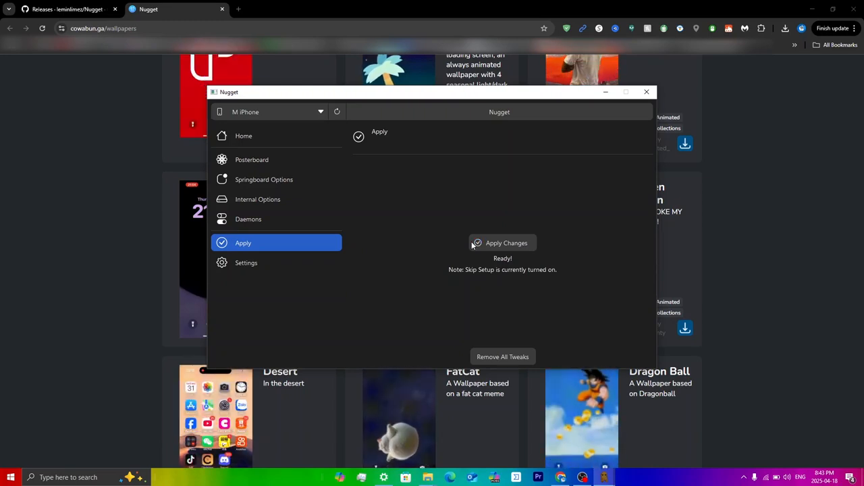
Apply the wallpaper changes to the iPhone and acknowledge the Success restart message
left_click(502, 243)
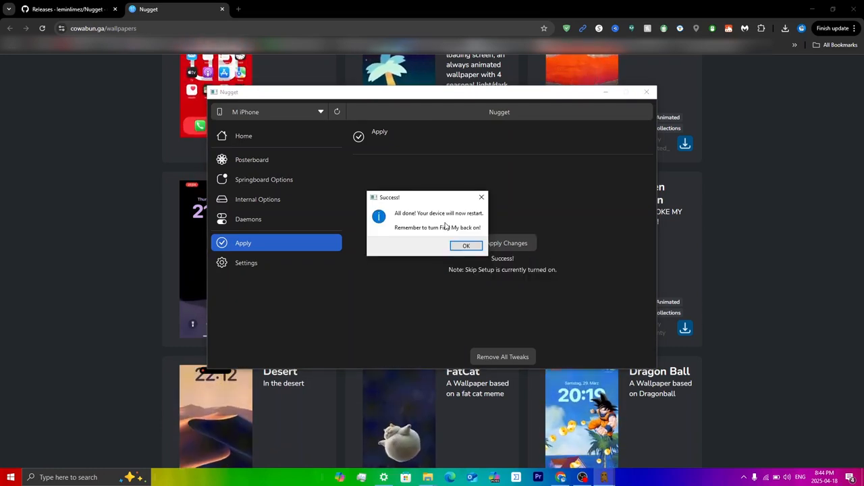
left_click(466, 246)
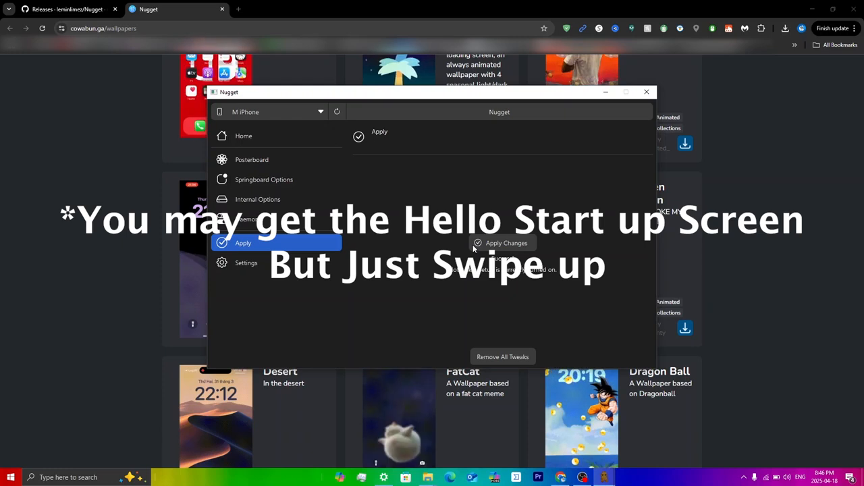
Bring up the mirrored iPhone screen showing its Settings app
left_click(503, 243)
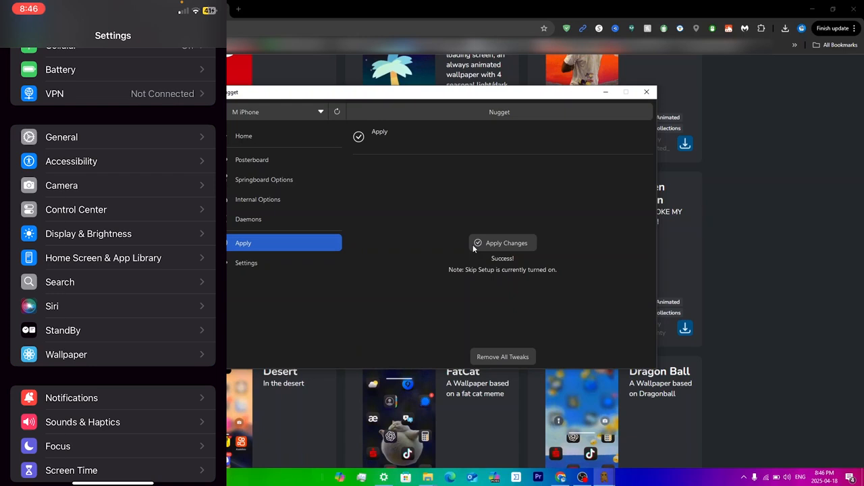
Reach the Add New Wallpaper gallery from iPhone Settings and scroll to Collections and Color
left_click(65, 354)
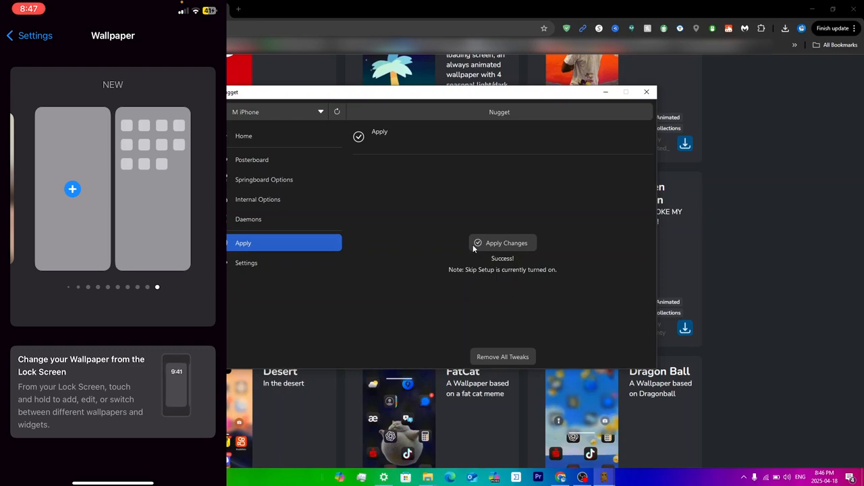
left_click(73, 189)
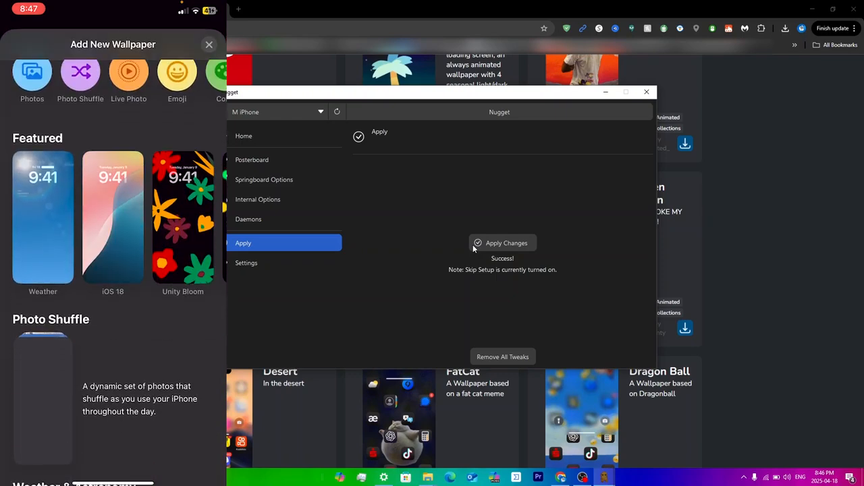
scroll("down", 3)
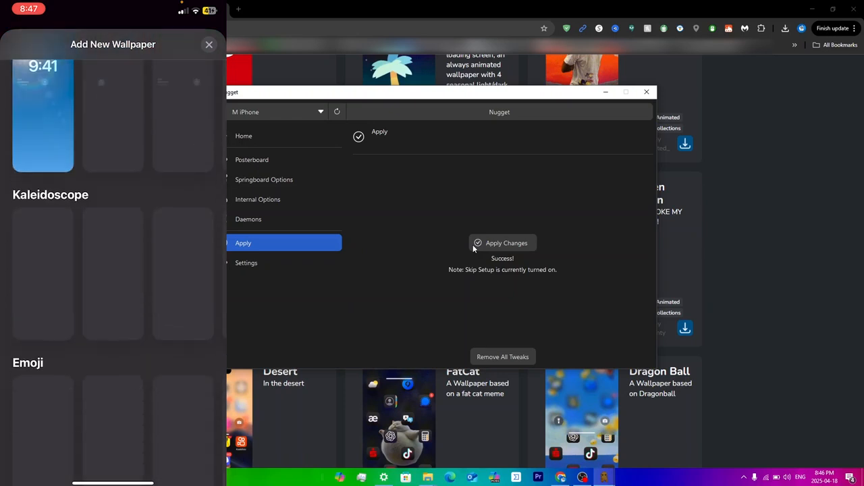
scroll("down", 3)
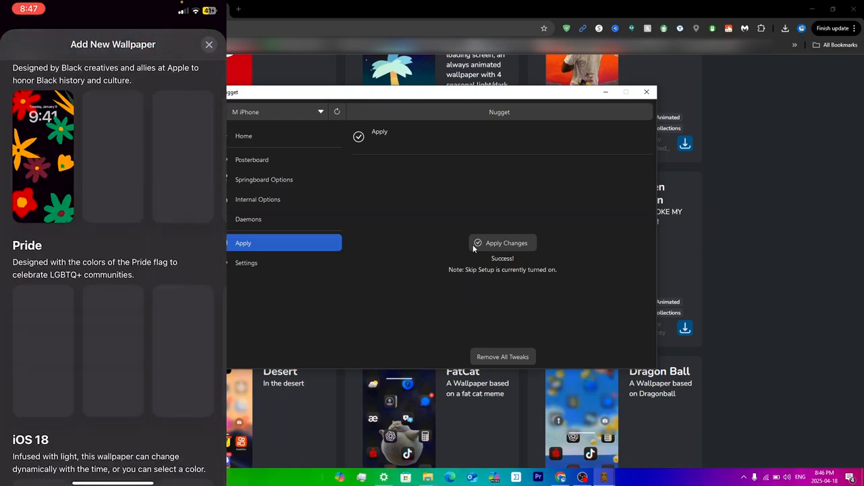
scroll("down", 3)
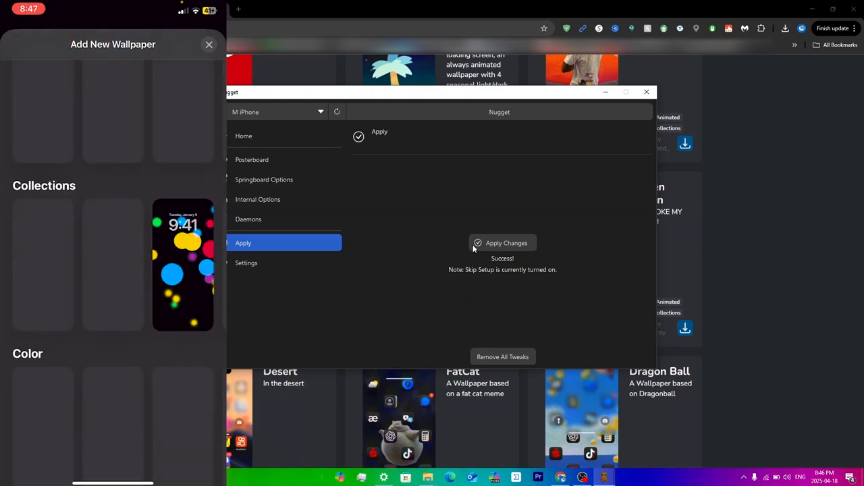